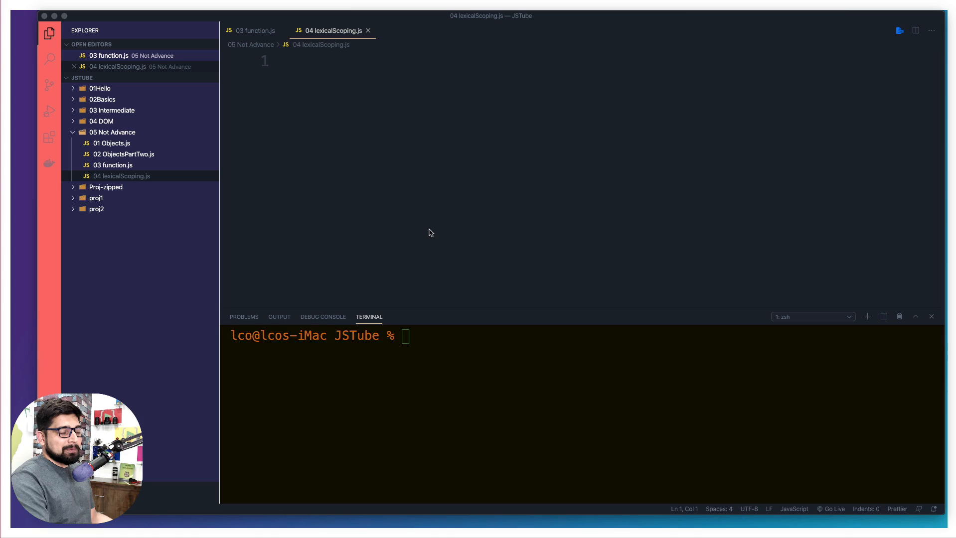
# Step: Start an init() function declaring var firstName = "hitesh"
pyautogui.click(286, 61)
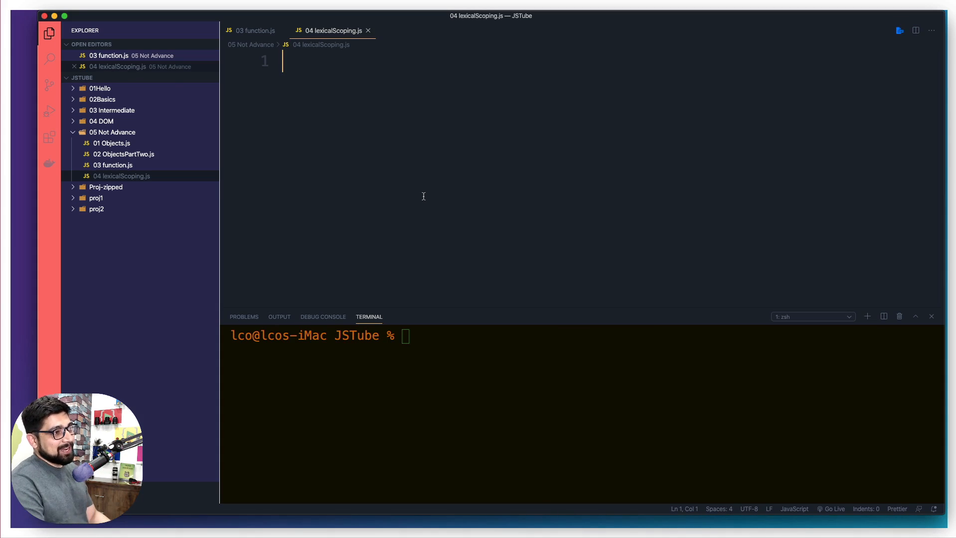
pyautogui.moveTo(422, 167)
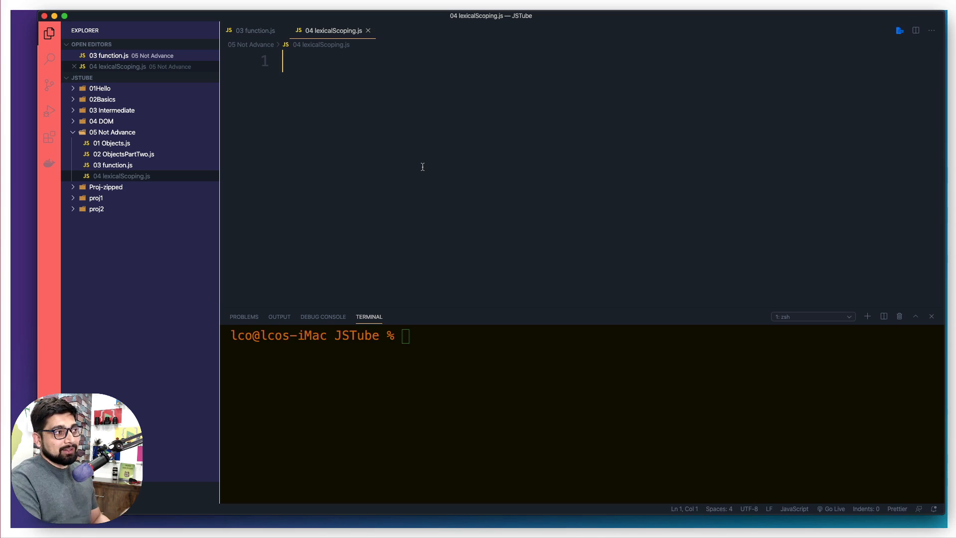
pyautogui.write('function')
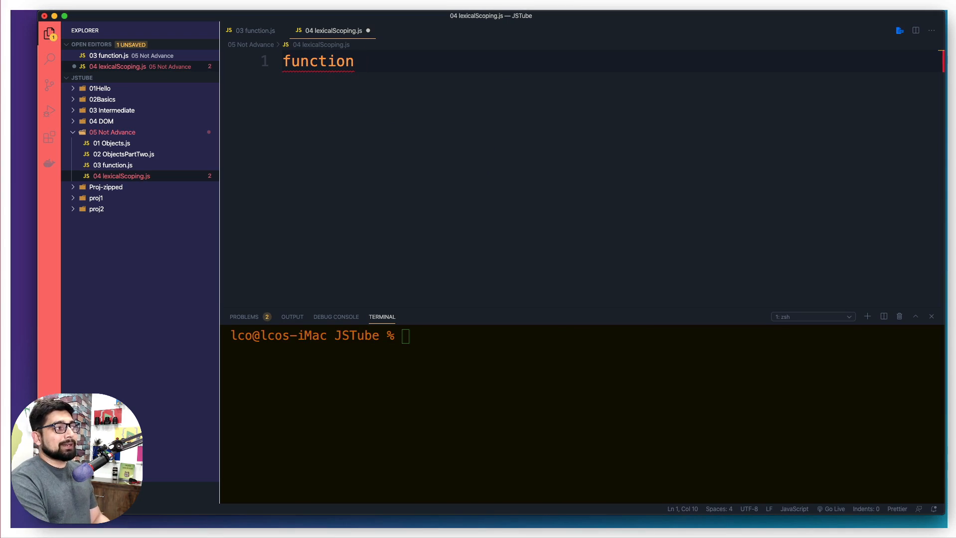
pyautogui.write('init(){')
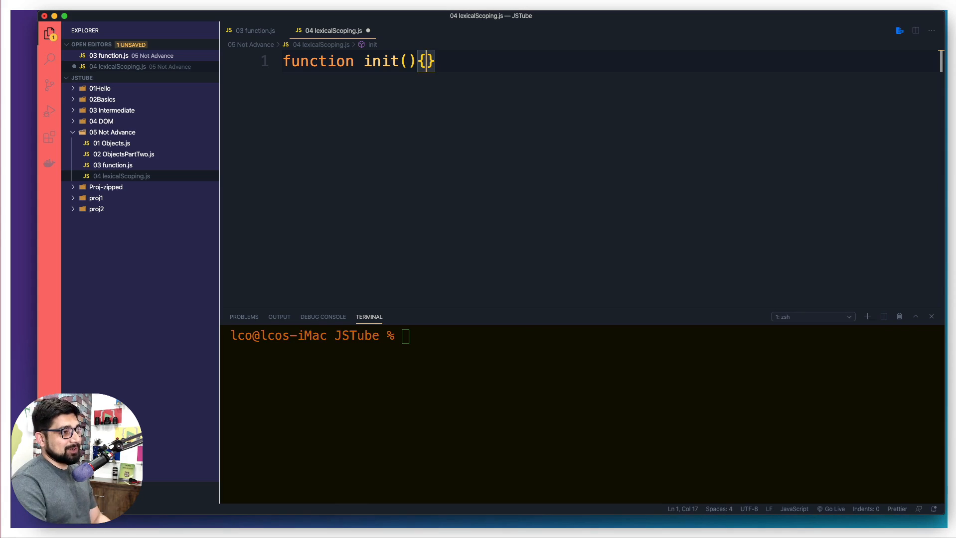
pyautogui.press('Enter')
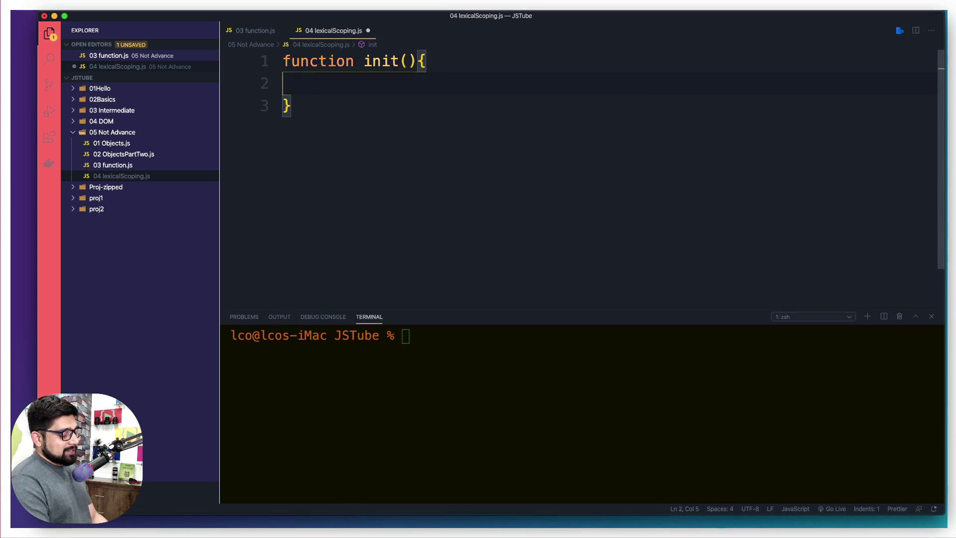
pyautogui.write('var')
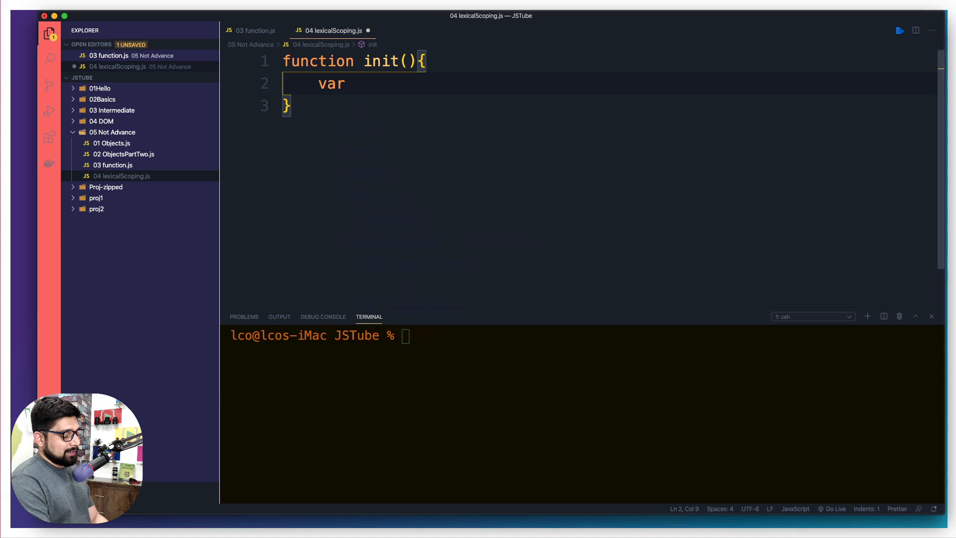
pyautogui.write('firstName =')
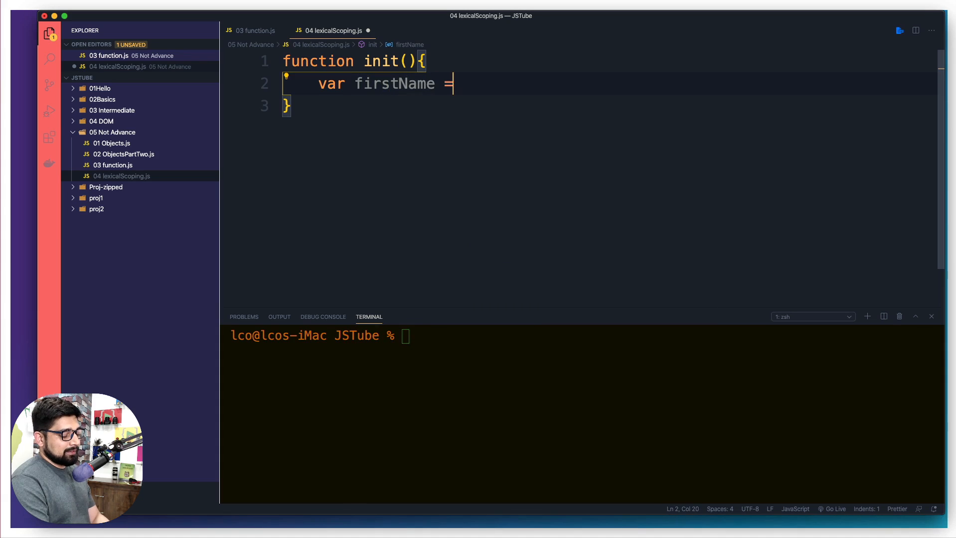
pyautogui.write('"hitesh"')
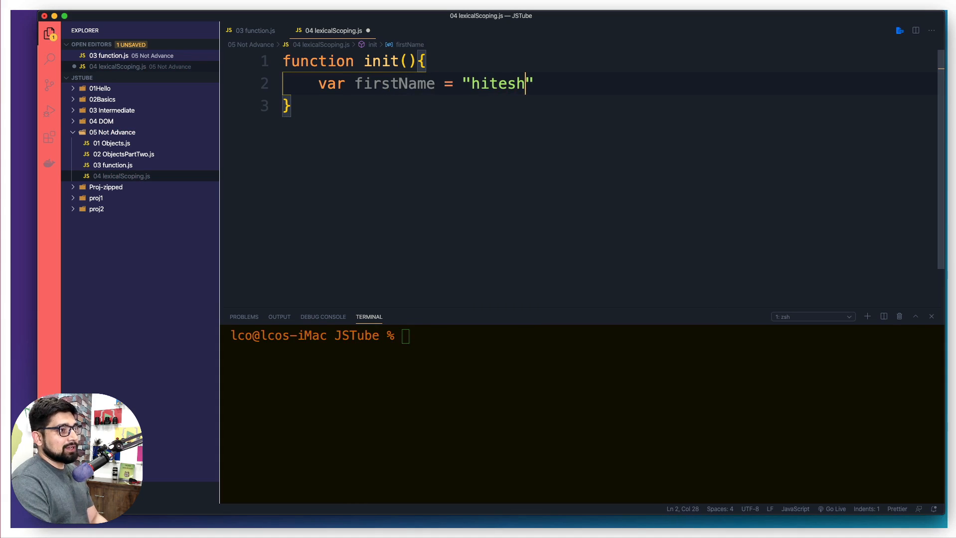
pyautogui.press('Enter')
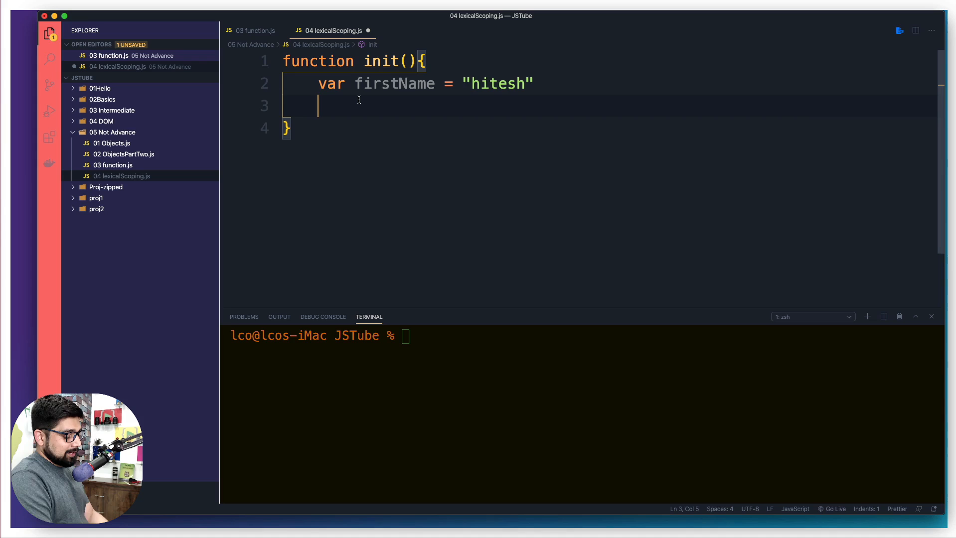
# Step: Nest sayFirstName() logging firstName inside init, call sayFirstName(), and save the file
pyautogui.write('function')
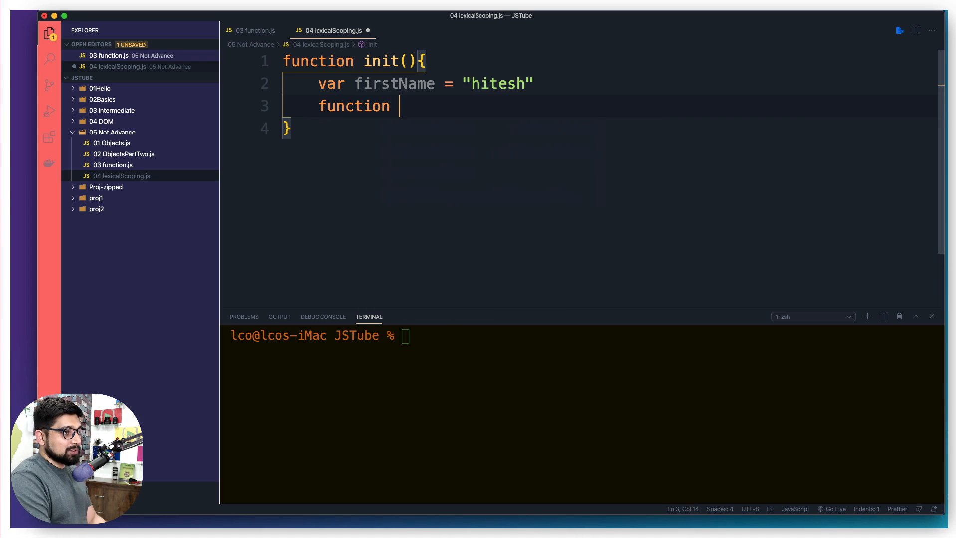
pyautogui.write('sa')
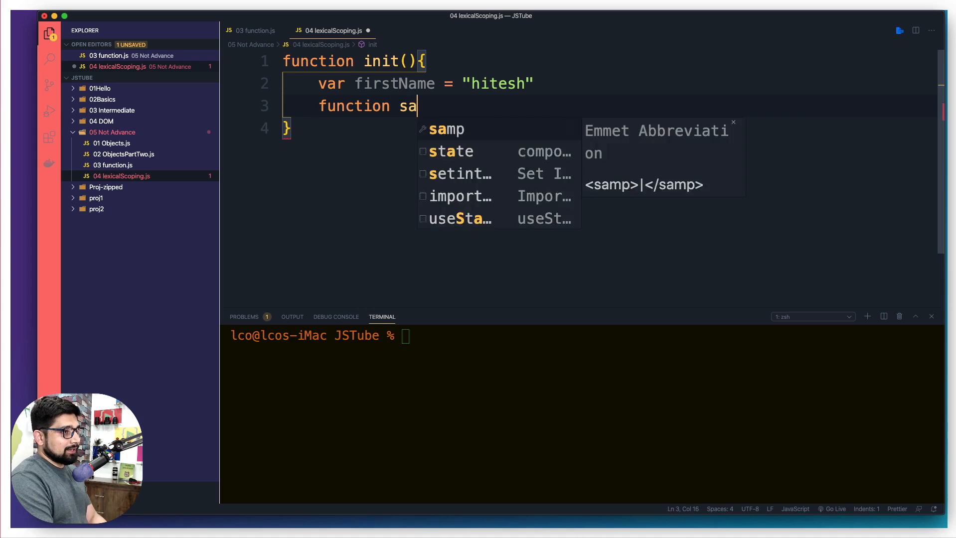
pyautogui.write('yFirst')
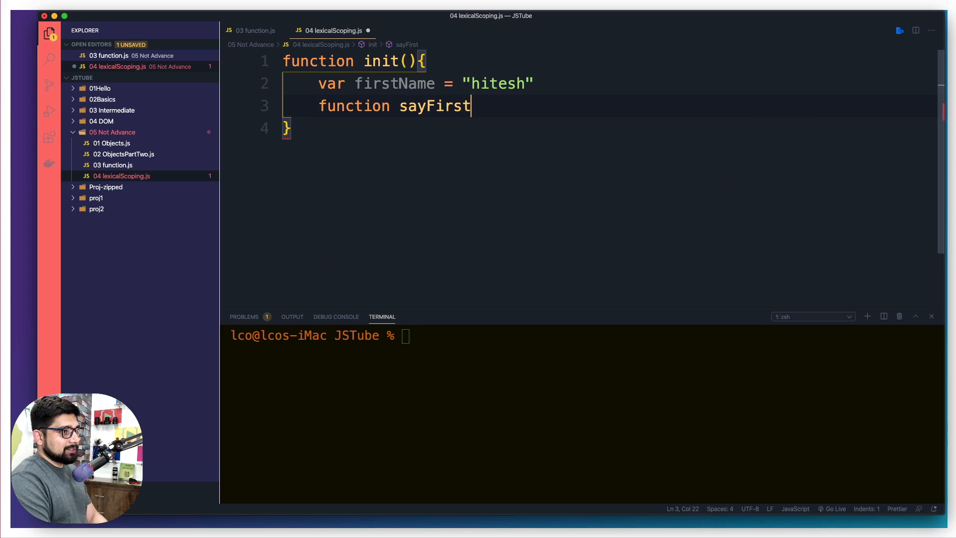
pyautogui.write('Name()')
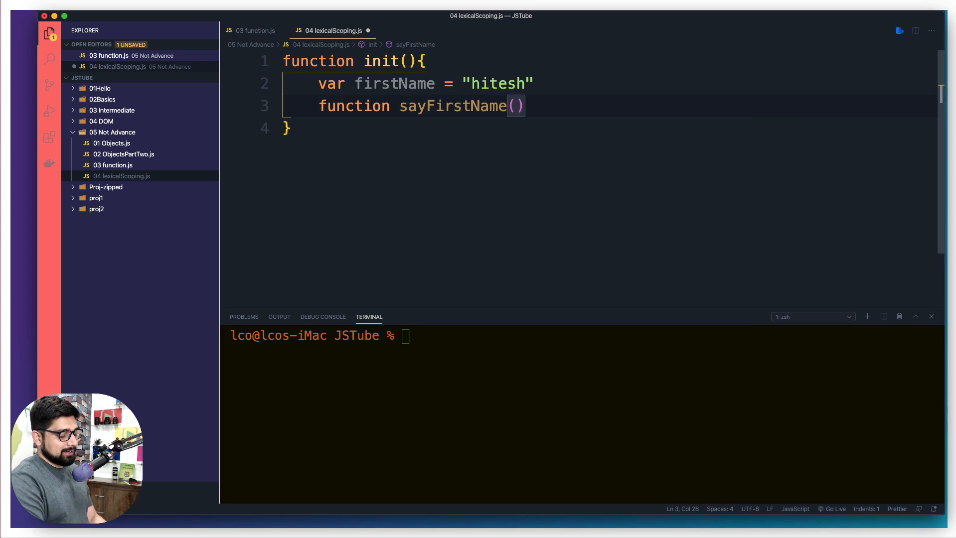
pyautogui.write('{')
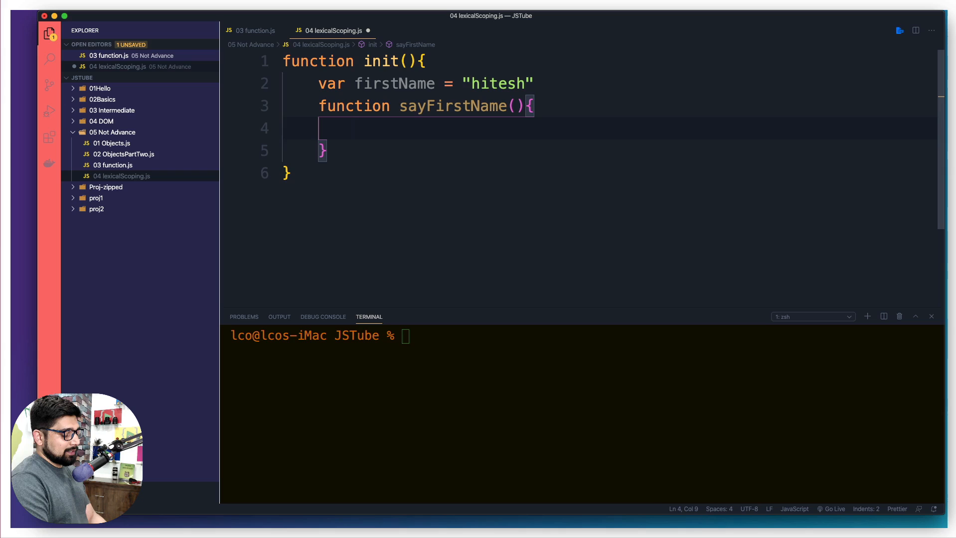
pyautogui.write('console.log();')
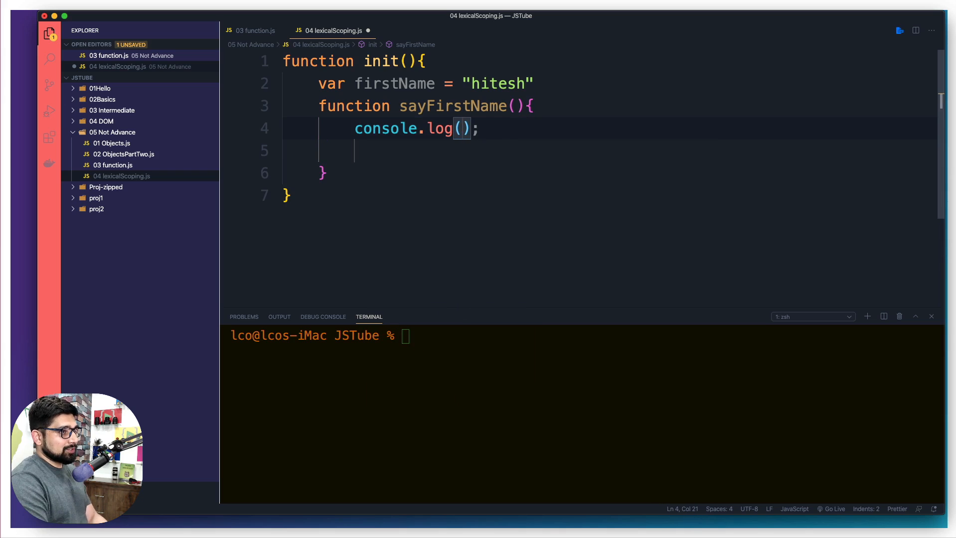
pyautogui.write('this.firstName')
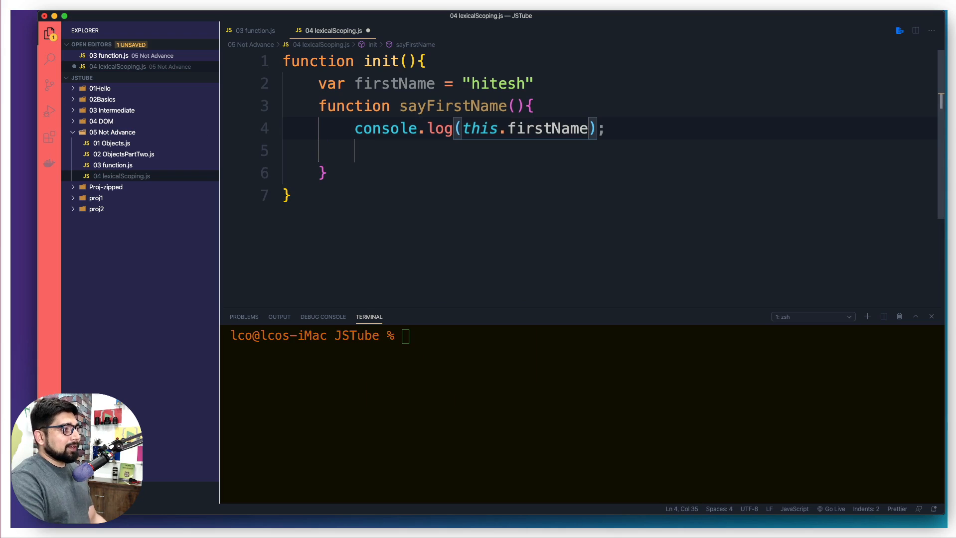
pyautogui.press('Left')
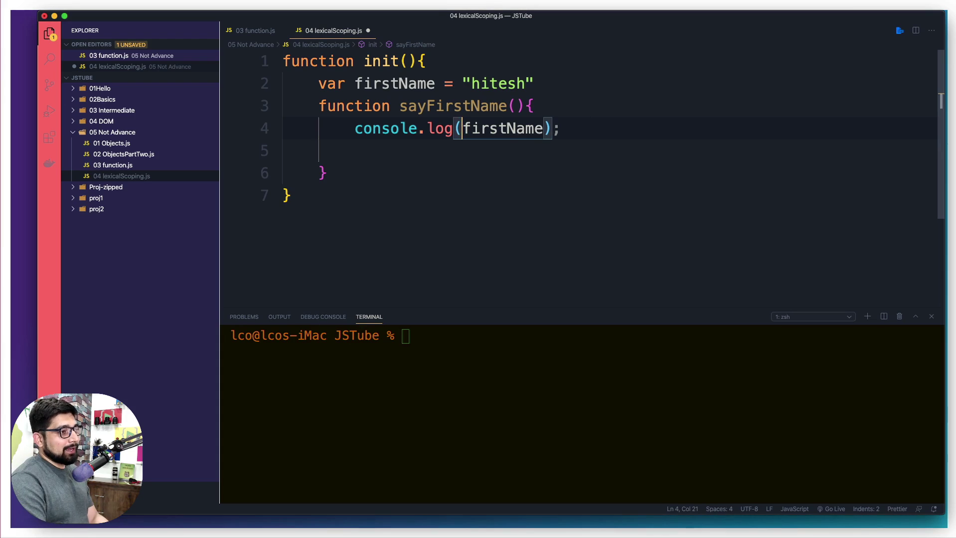
pyautogui.write('say')
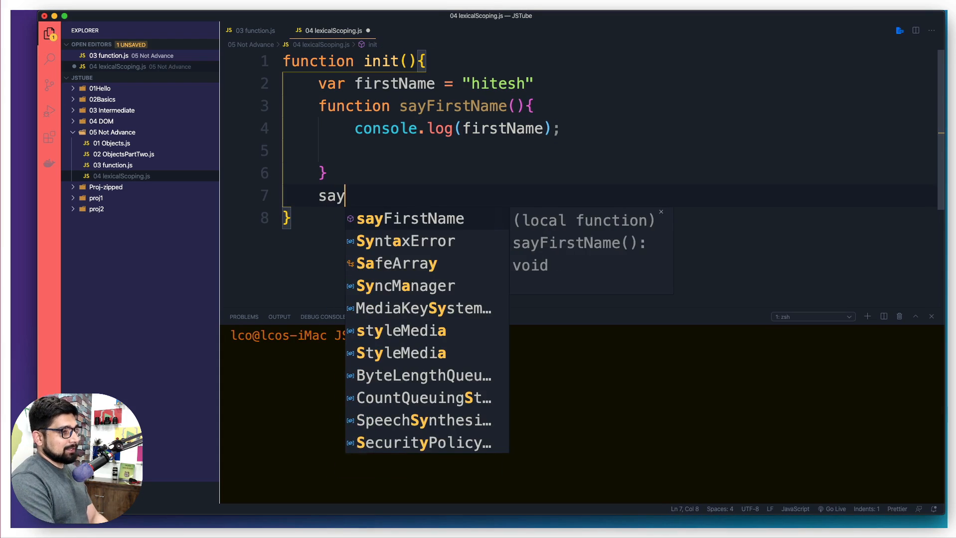
pyautogui.click(409, 218)
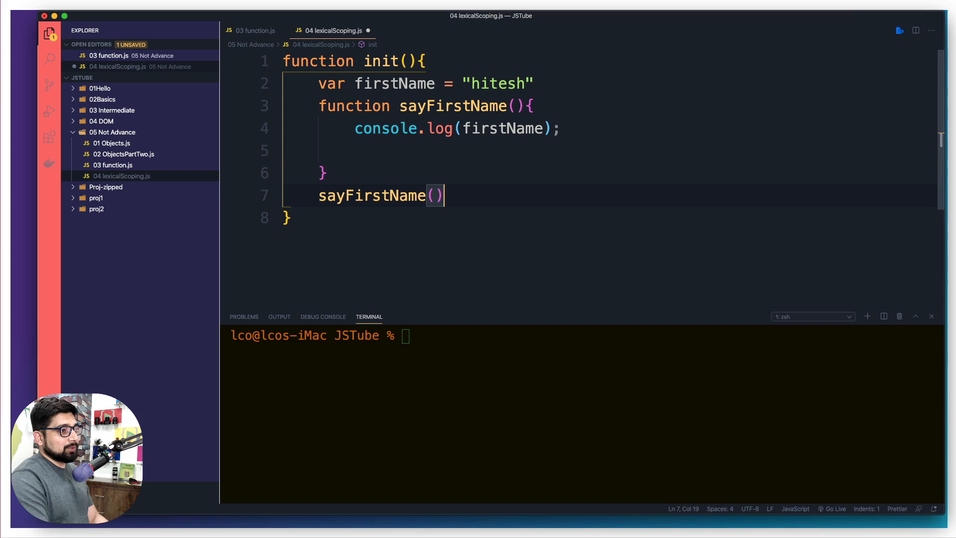
pyautogui.press('Cmd+s')
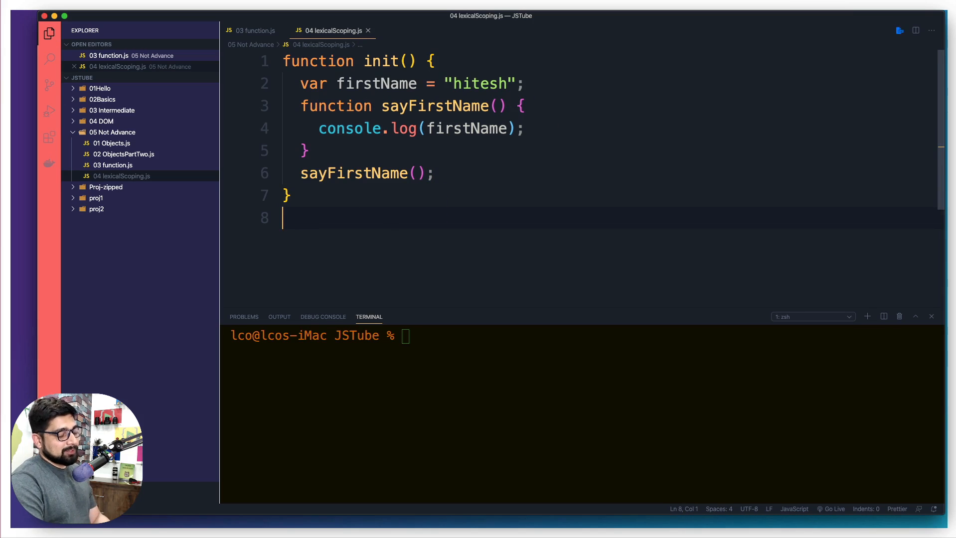
pyautogui.write('init();')
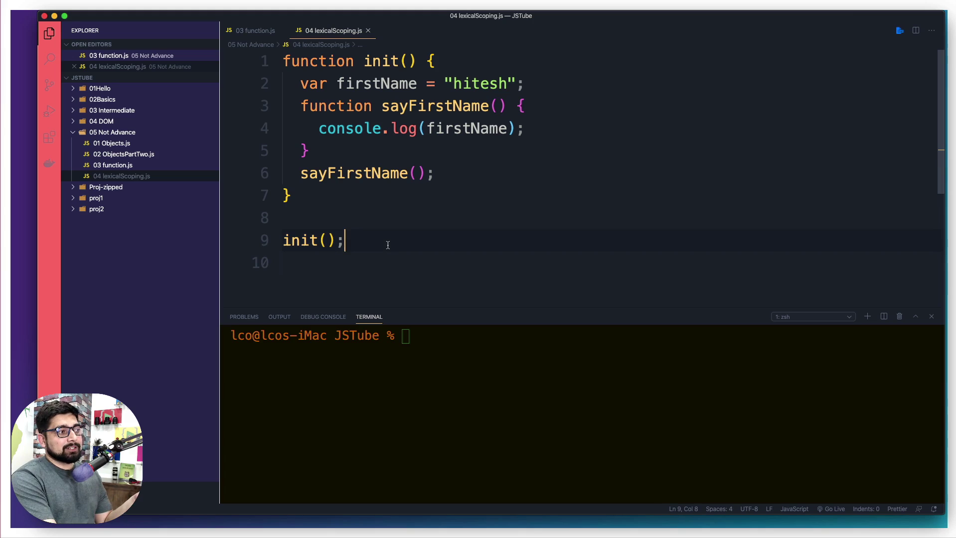
pyautogui.moveTo(358, 240)
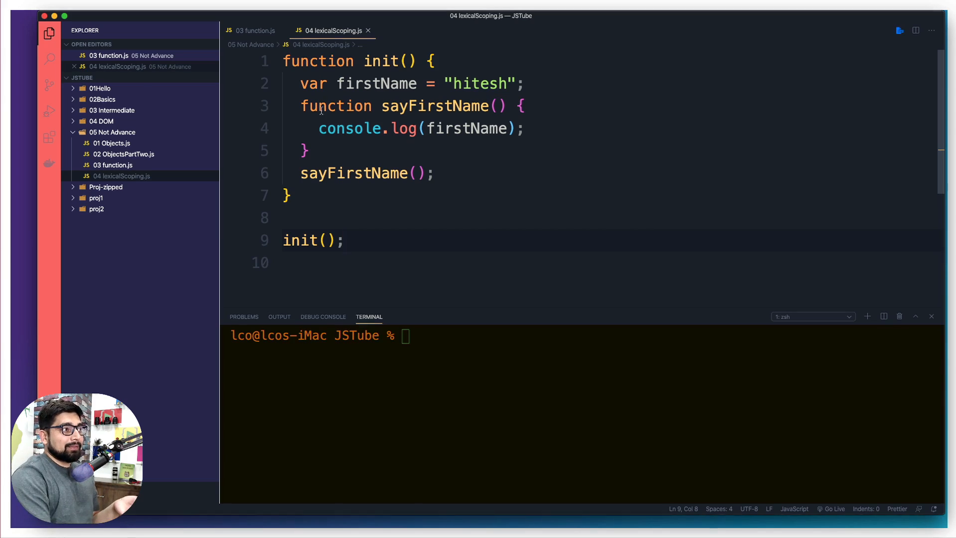
pyautogui.moveTo(301, 83); pyautogui.dragTo(523, 84)
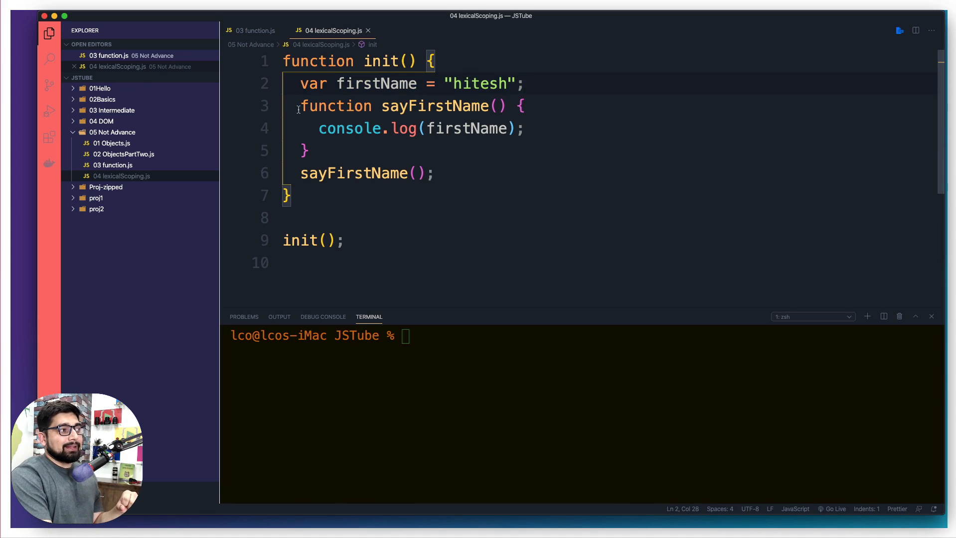
pyautogui.moveTo(300, 106); pyautogui.dragTo(309, 151)
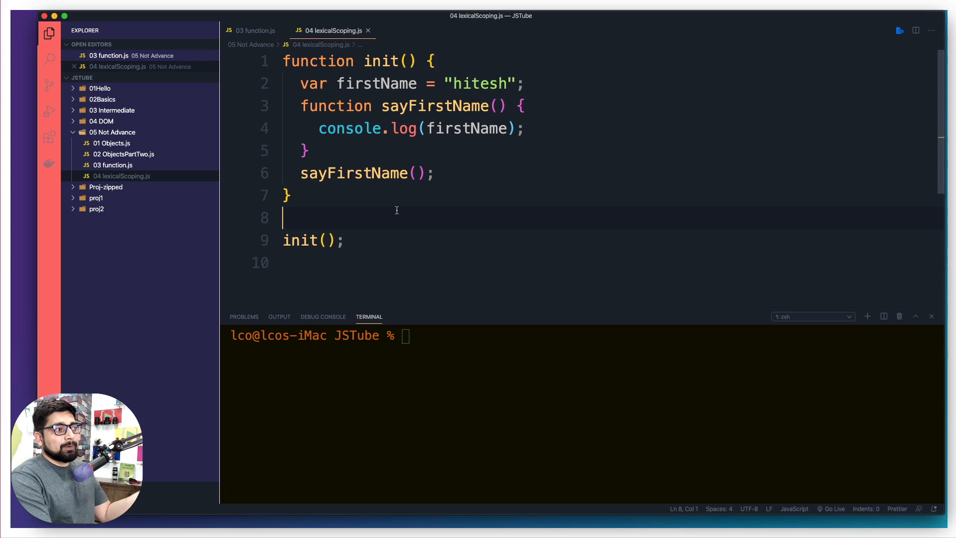
# Step: Log firstName outside init on line 10, run the file with node, and select the misspelled fistName
pyautogui.write('log(f);')
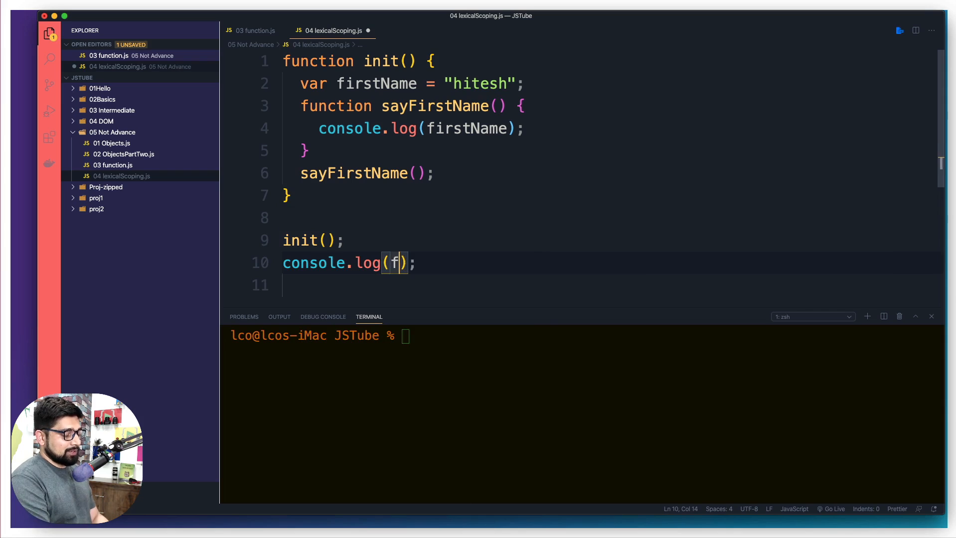
pyautogui.write('istName')
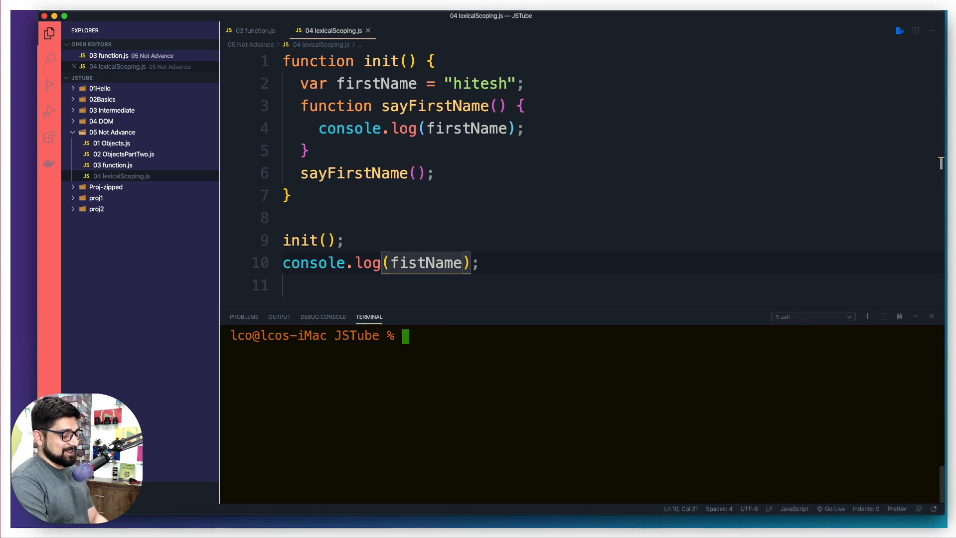
pyautogui.write('node')
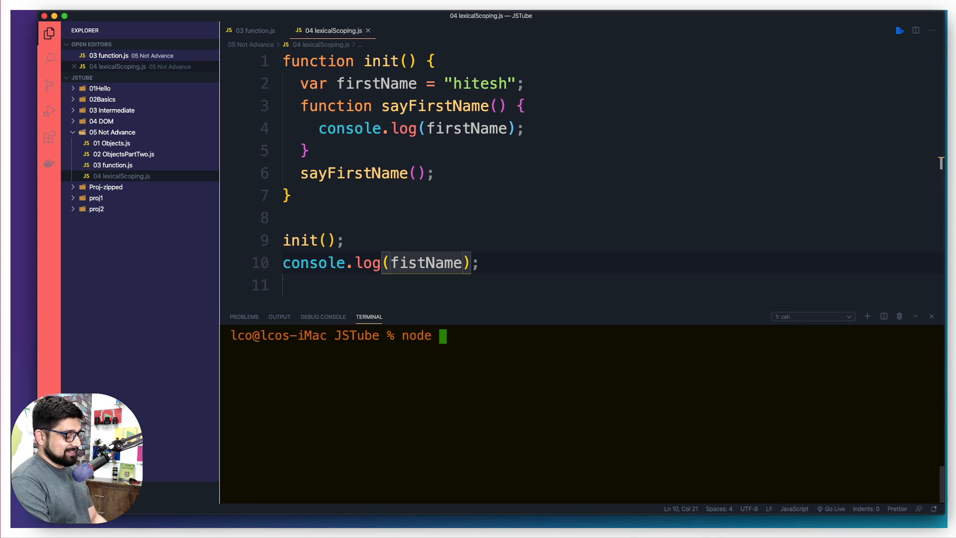
pyautogui.write('05\\ Not\\ Advance/')
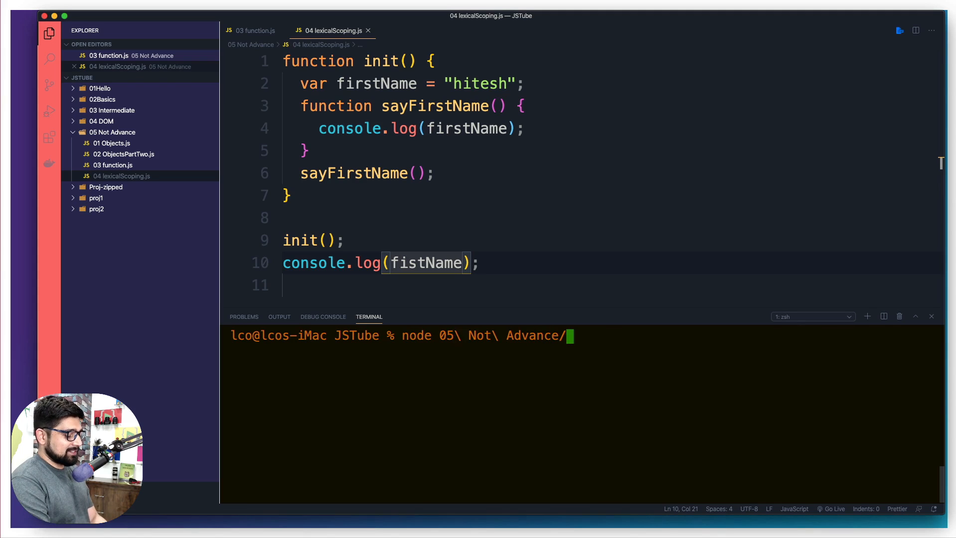
pyautogui.press('Enter')
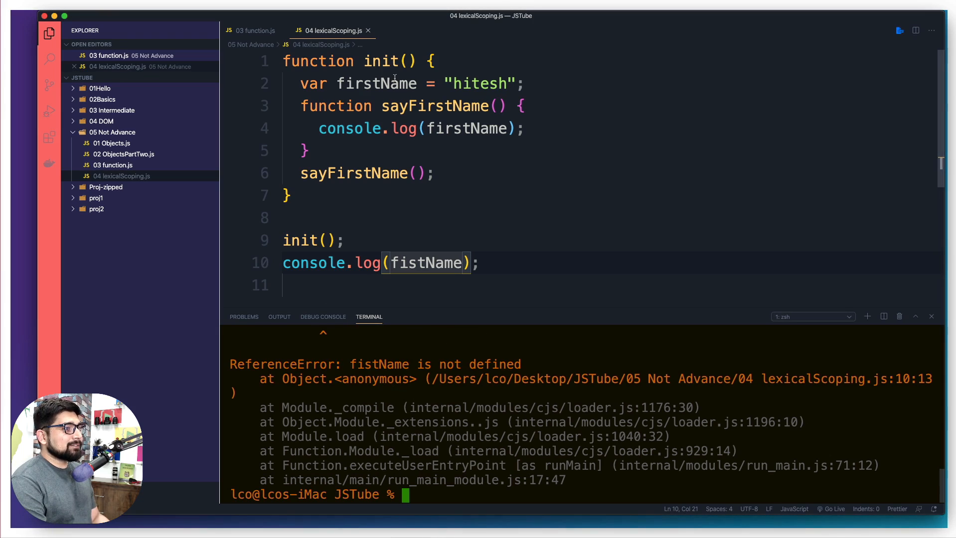
pyautogui.doubleClick(376, 83)
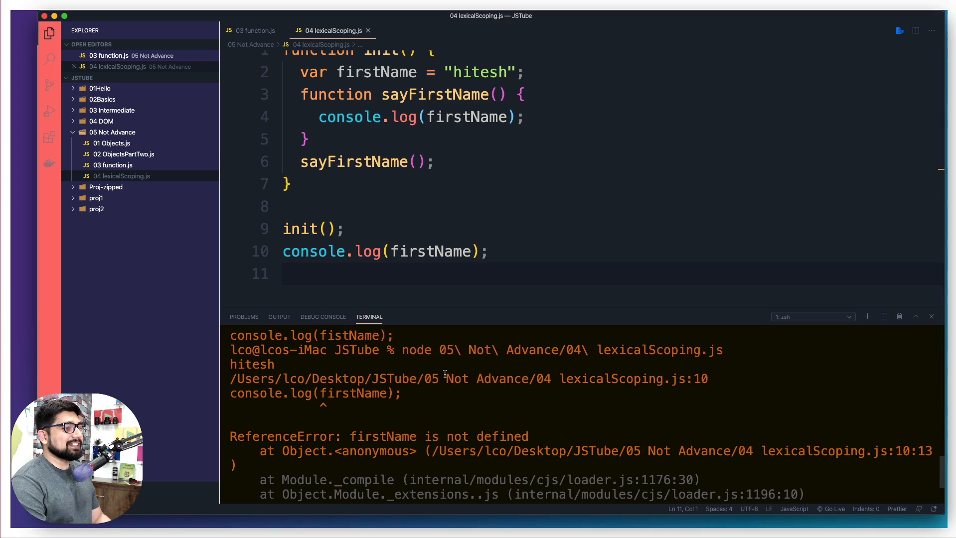
pyautogui.moveTo(516, 401)
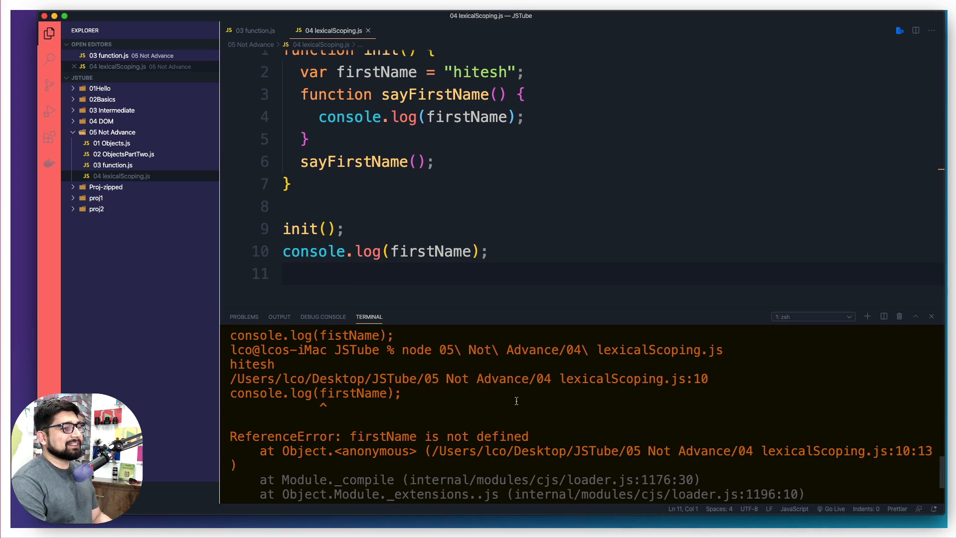
pyautogui.moveTo(241, 396)
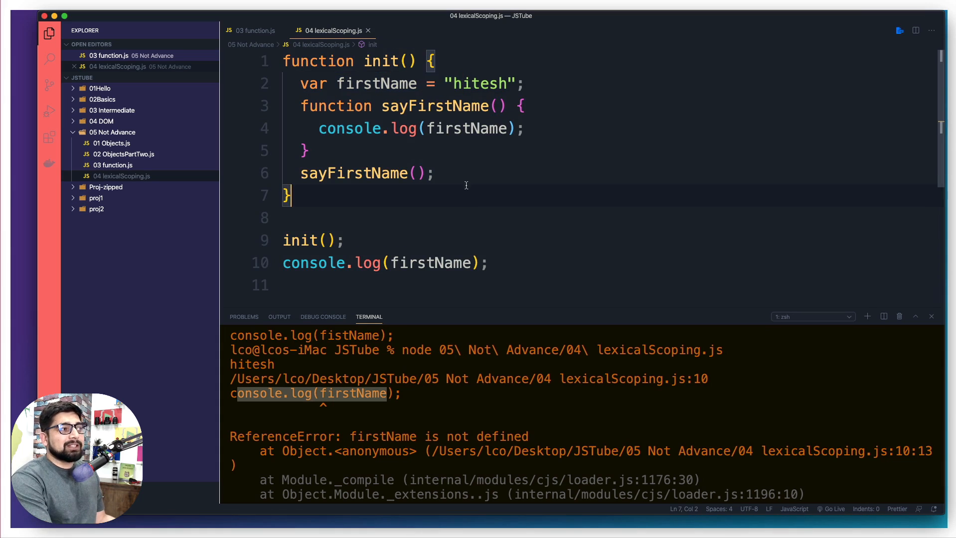
pyautogui.doubleClick(377, 84)
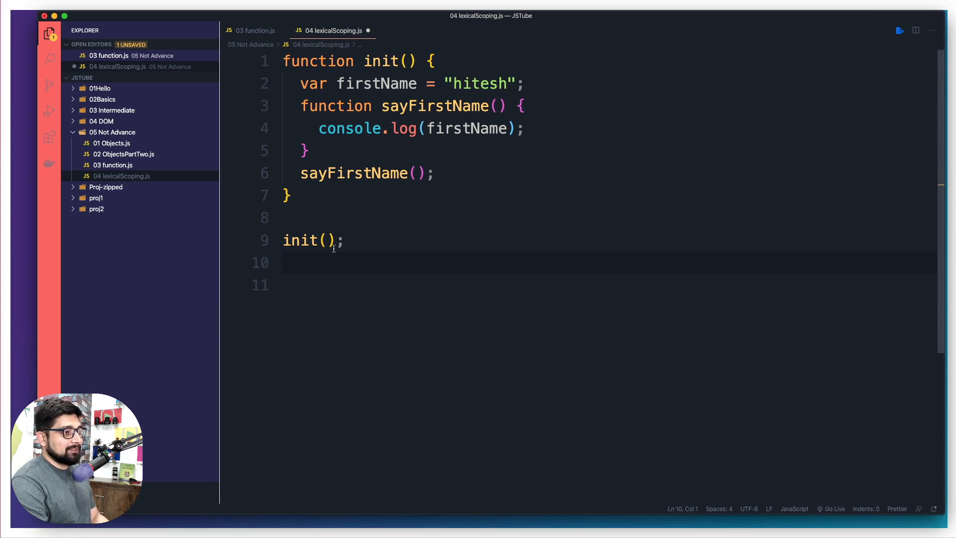
# Step: Type an experimental var prefix before the init() call, then remove it
pyautogui.write('var')
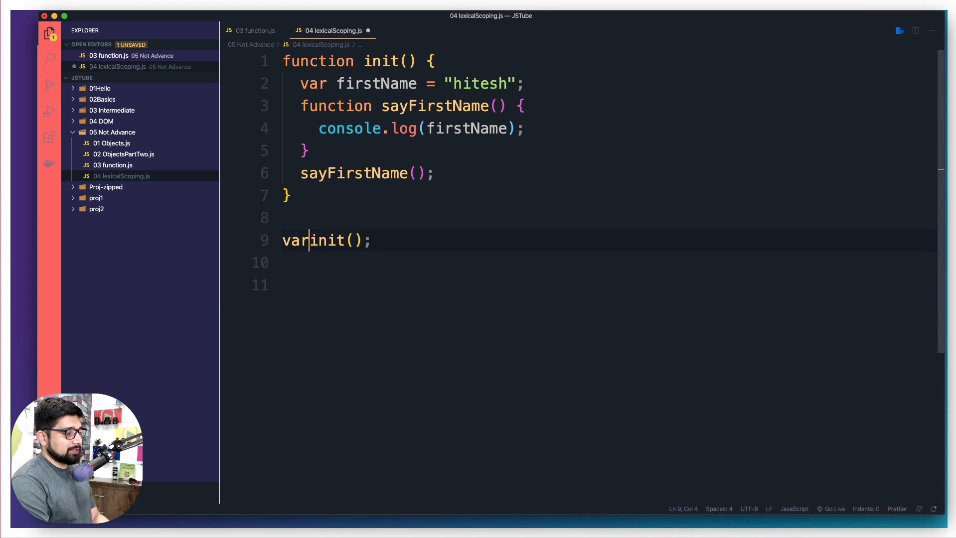
pyautogui.write('n')
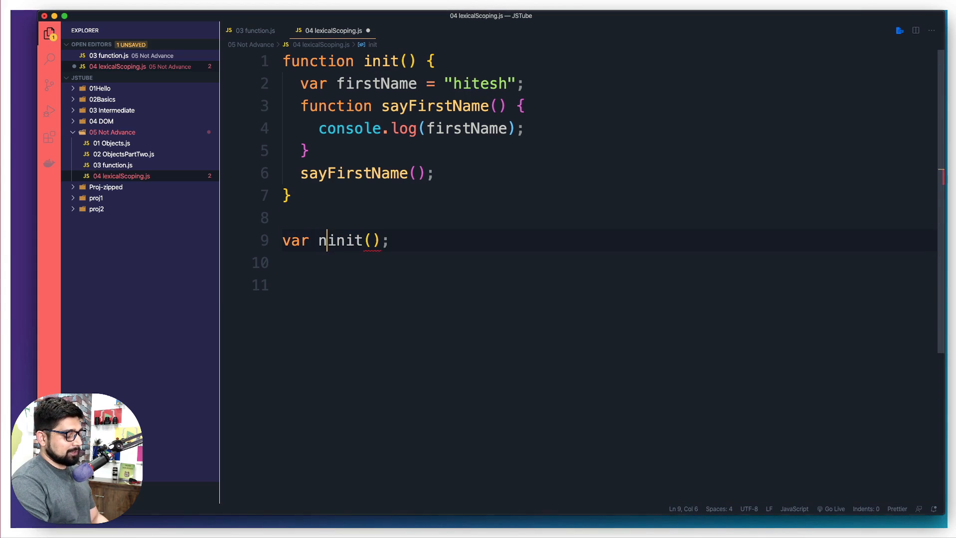
pyautogui.write('nnn =')
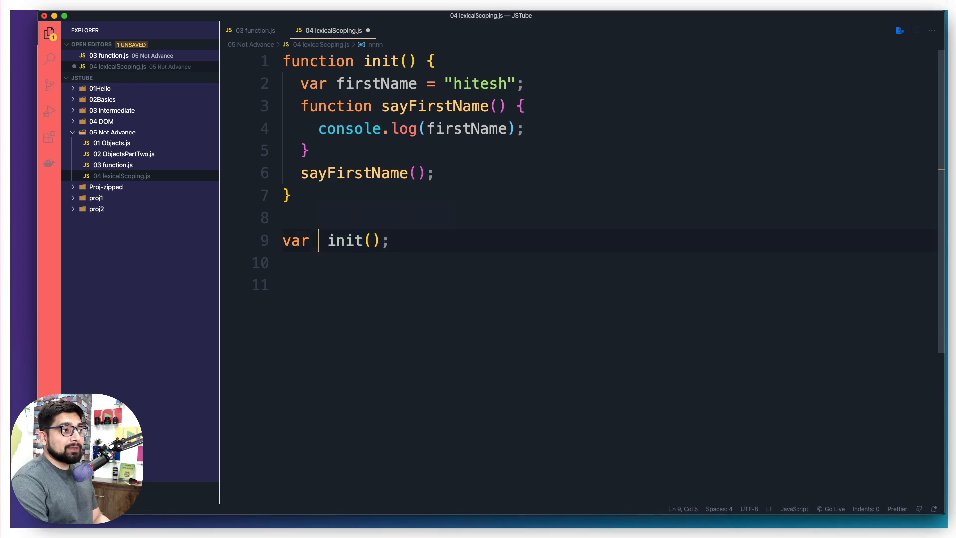
pyautogui.press('Backspace')
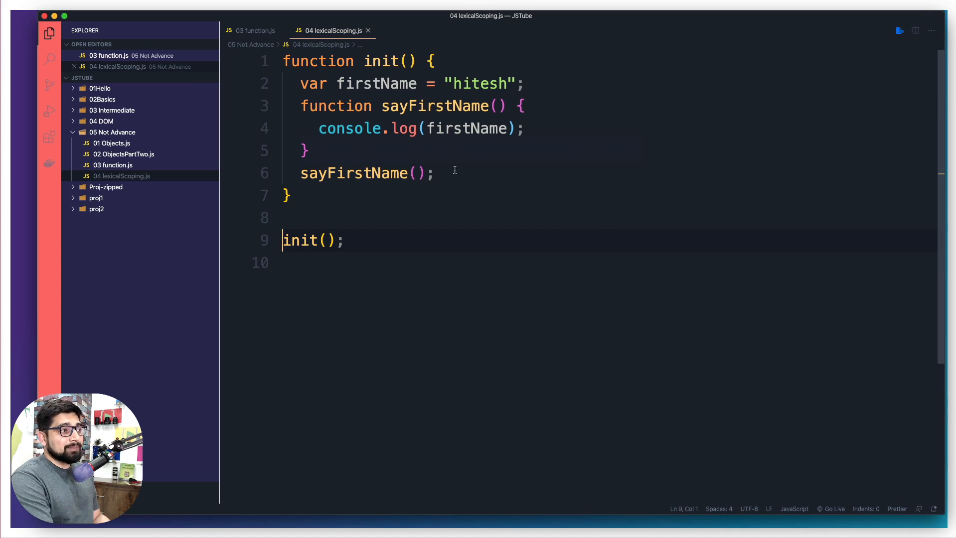
pyautogui.doubleClick(376, 84)
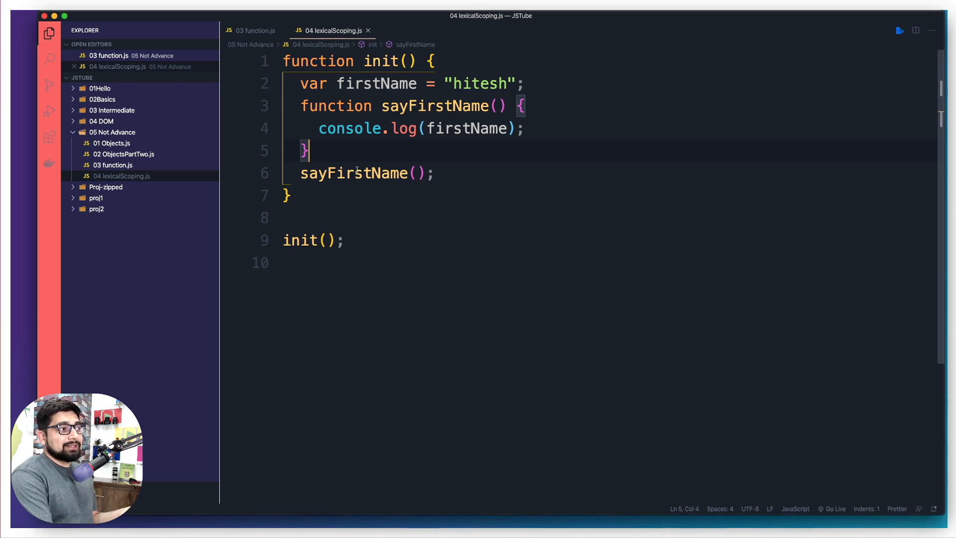
pyautogui.moveTo(300, 83); pyautogui.dragTo(434, 173)
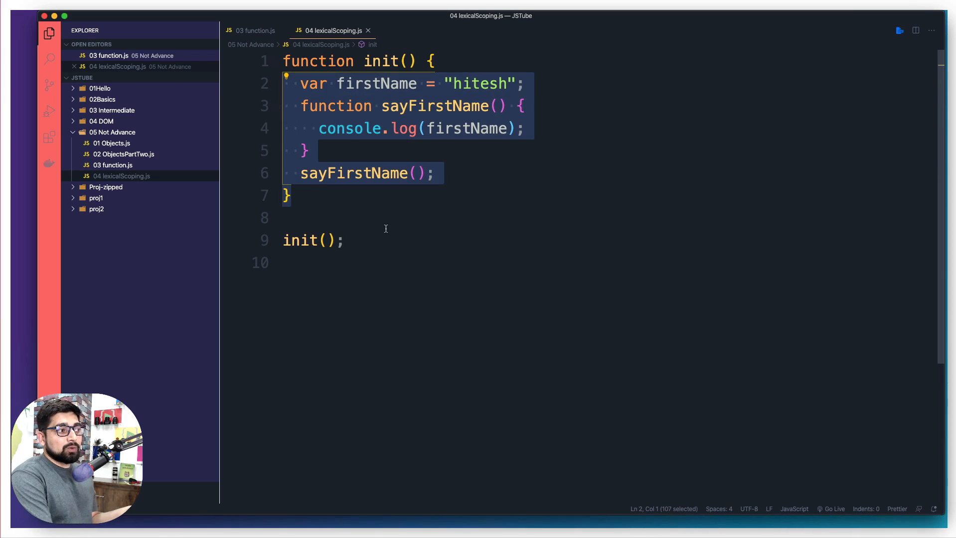
pyautogui.click(384, 219)
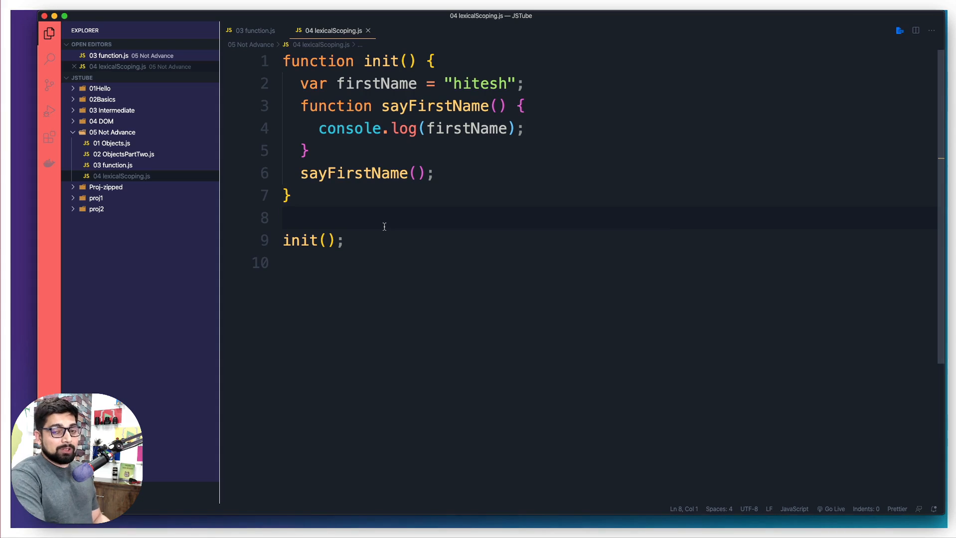